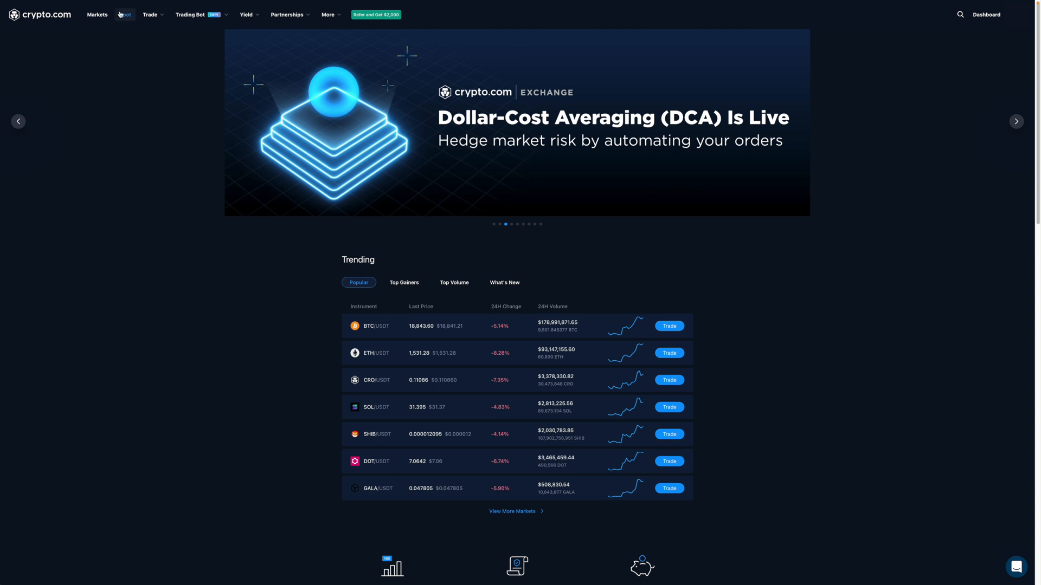
- Open the Spot trading page from the homepage's top navigation
click(124, 14)
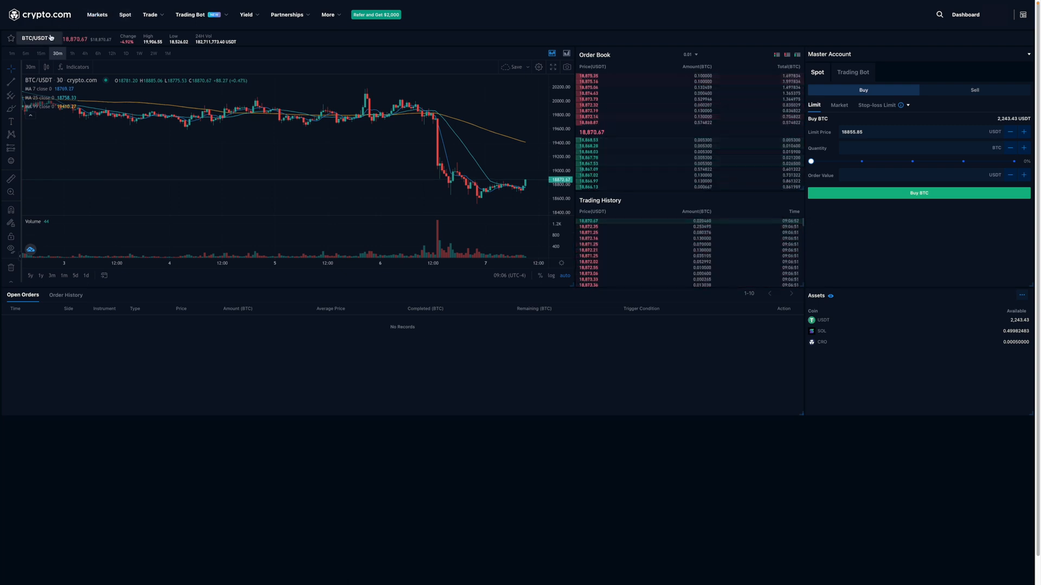
- Search the pair list for 'so' and switch the dashboard to SOL/USDT
click(37, 38)
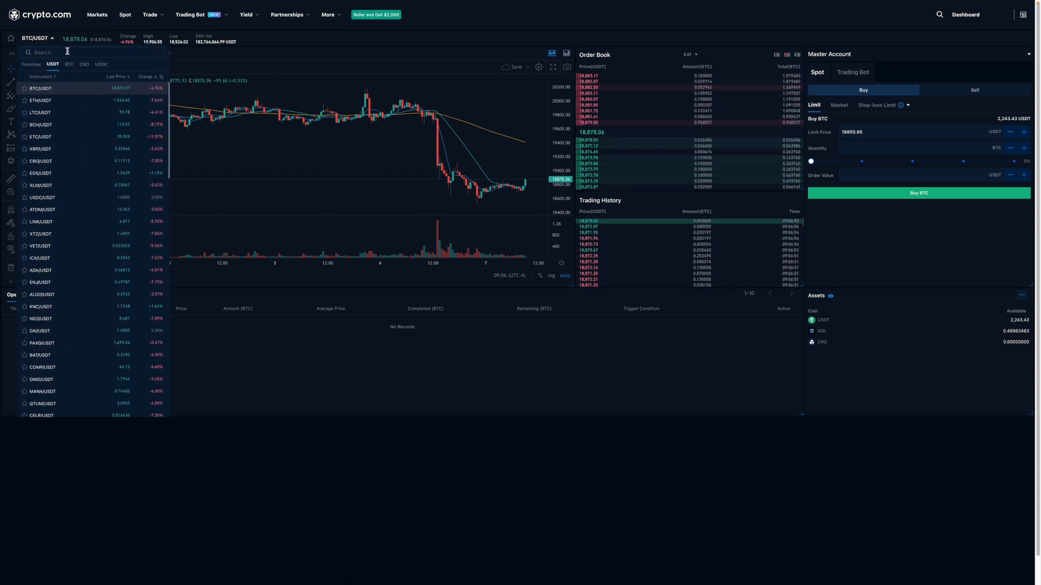
text(sol)
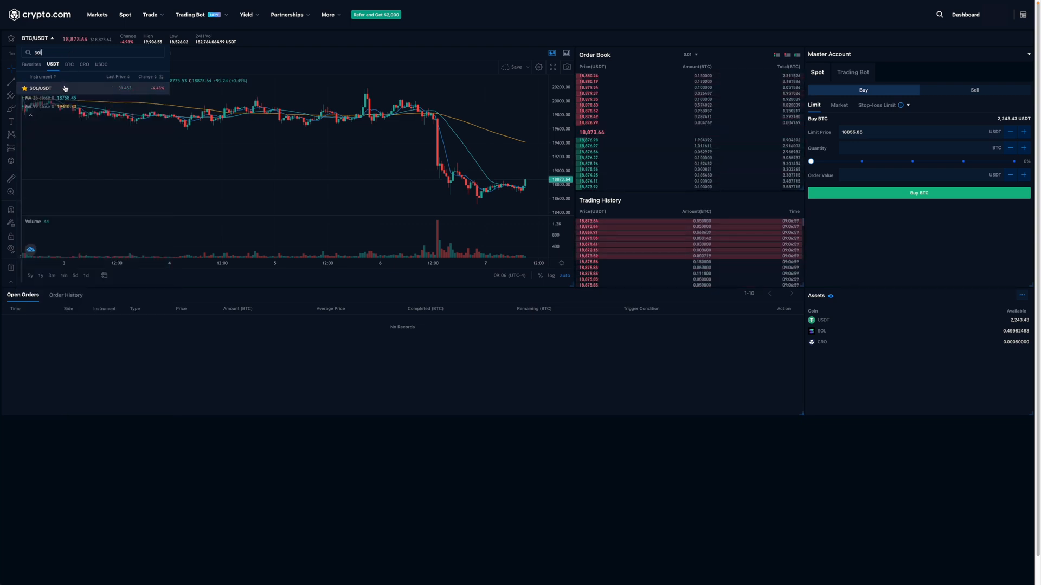
click(40, 88)
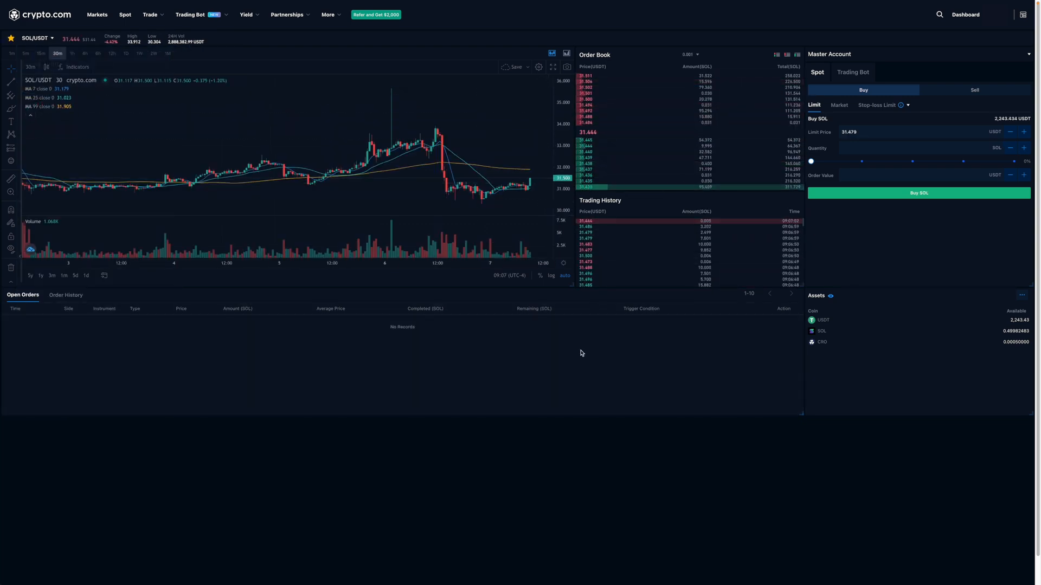
mouse_move(677, 153)
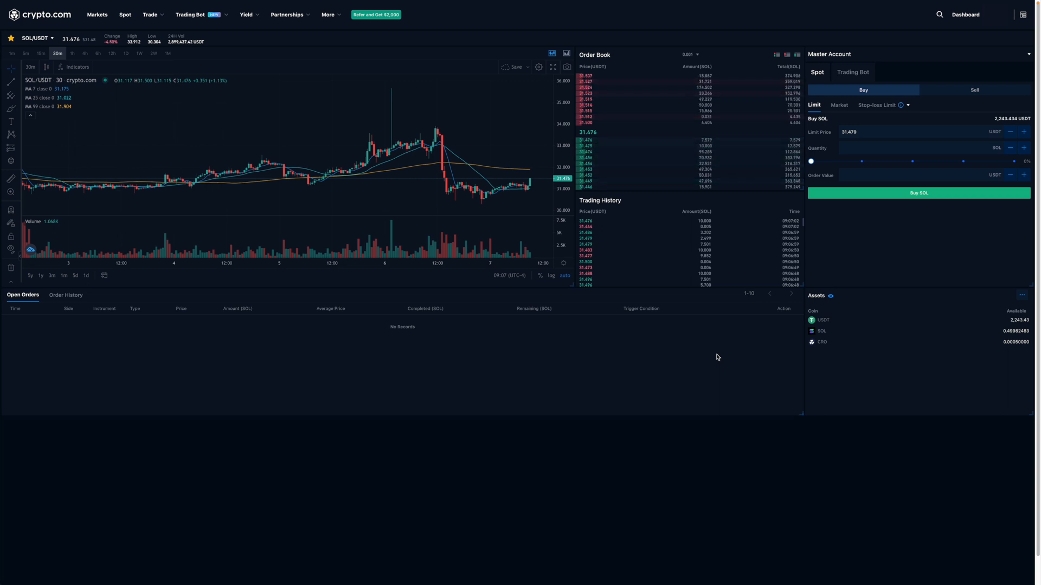
mouse_move(751, 284)
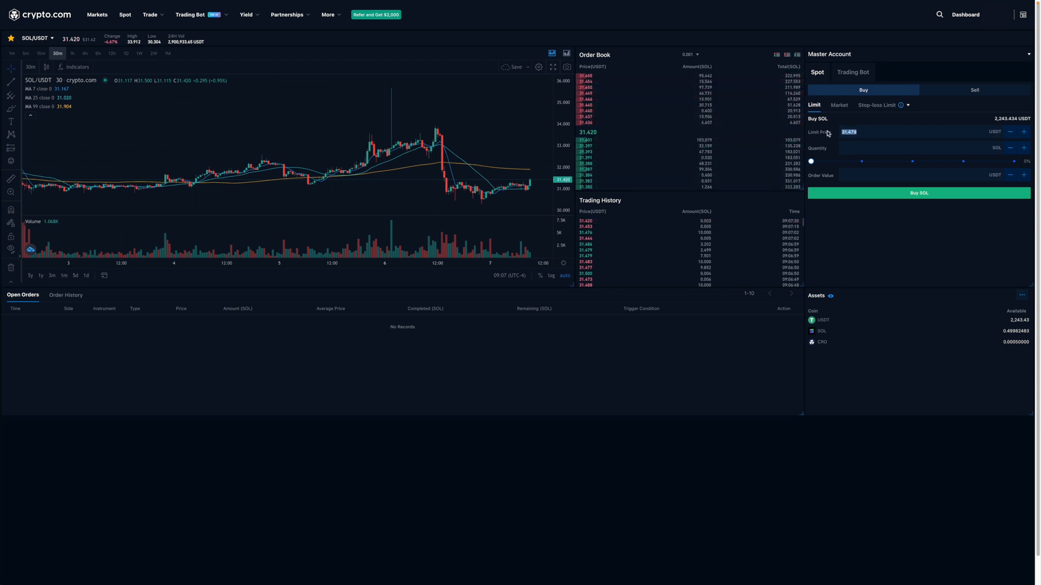
- Submit a limit buy order for SOL with limit price 30 and quantity 1
text(30)
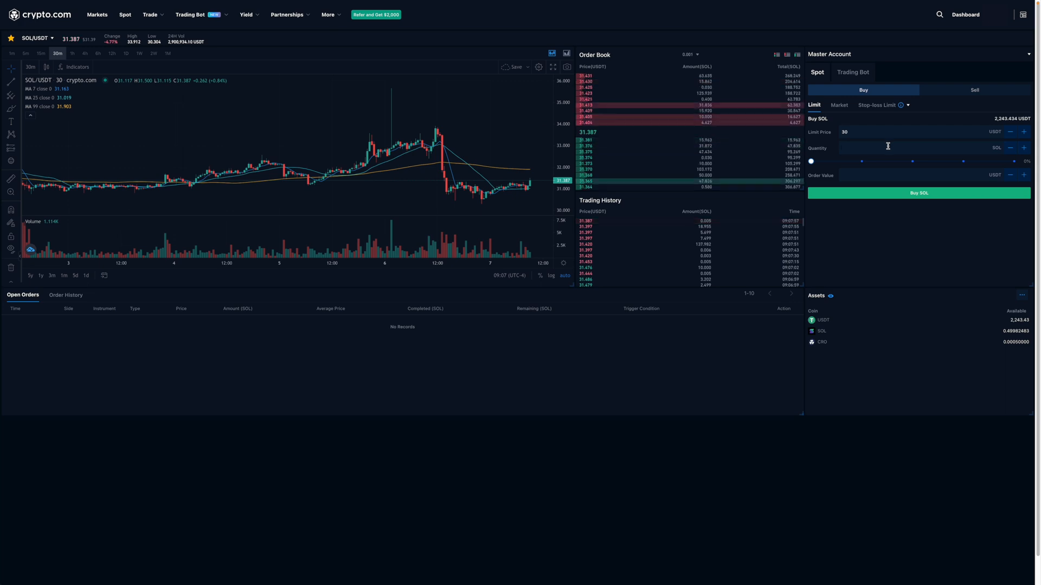
text(1)
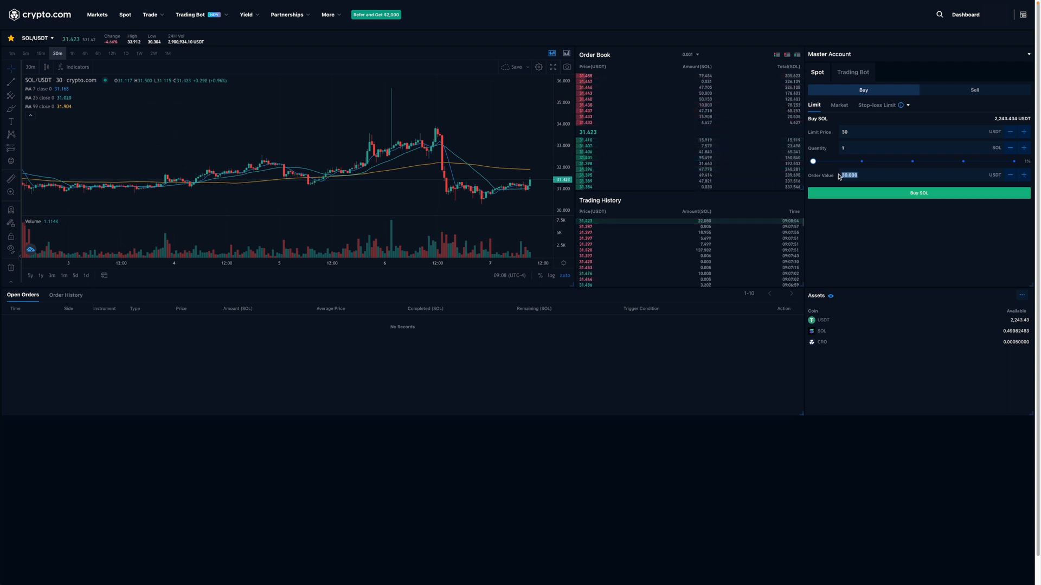
text(10)
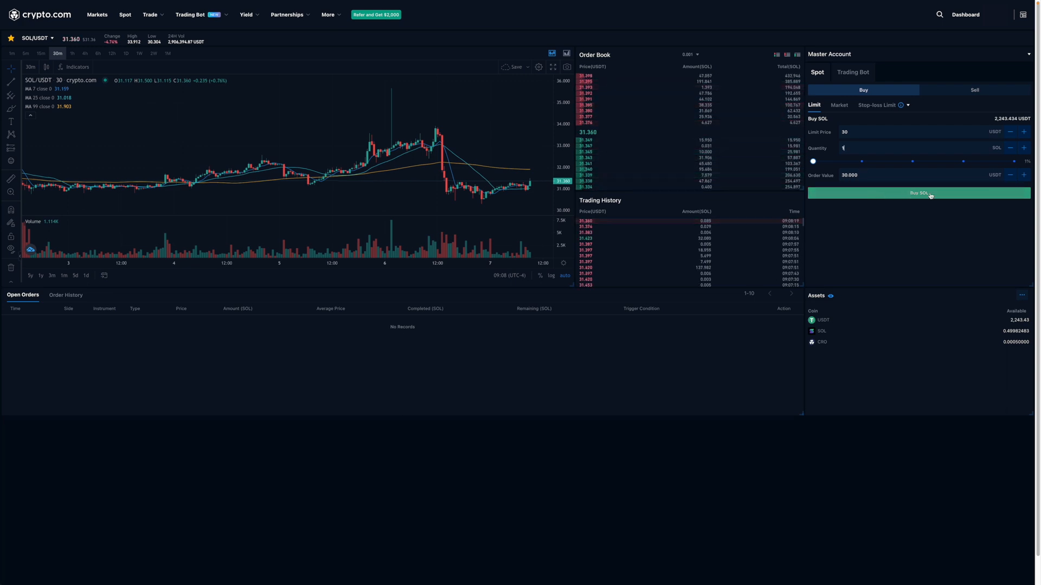
click(919, 193)
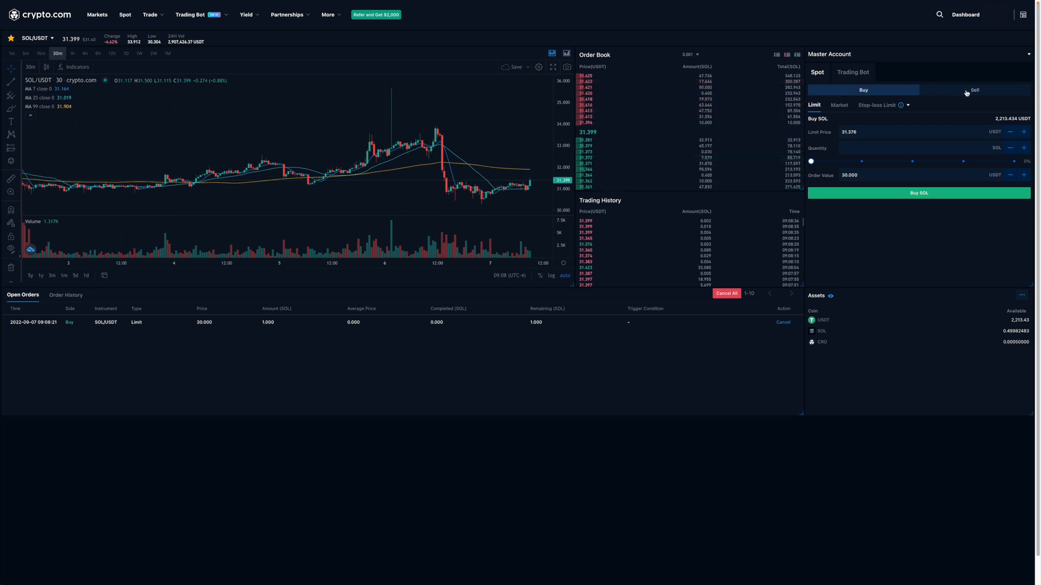
- Submit a limit sell order for SOL at limit price 33 with order value 10
click(973, 89)
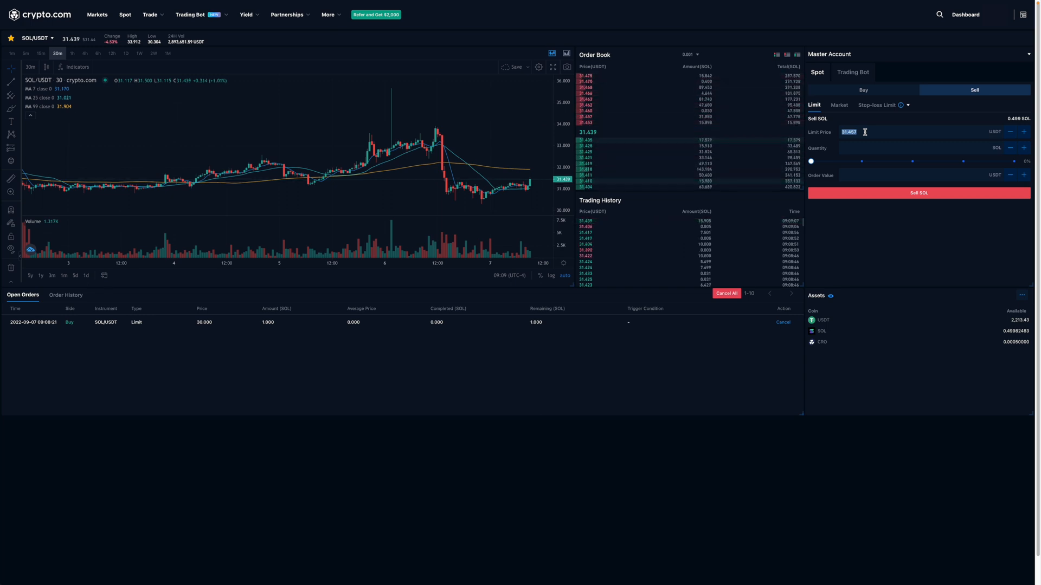
text(33)
click(913, 175)
text(10)
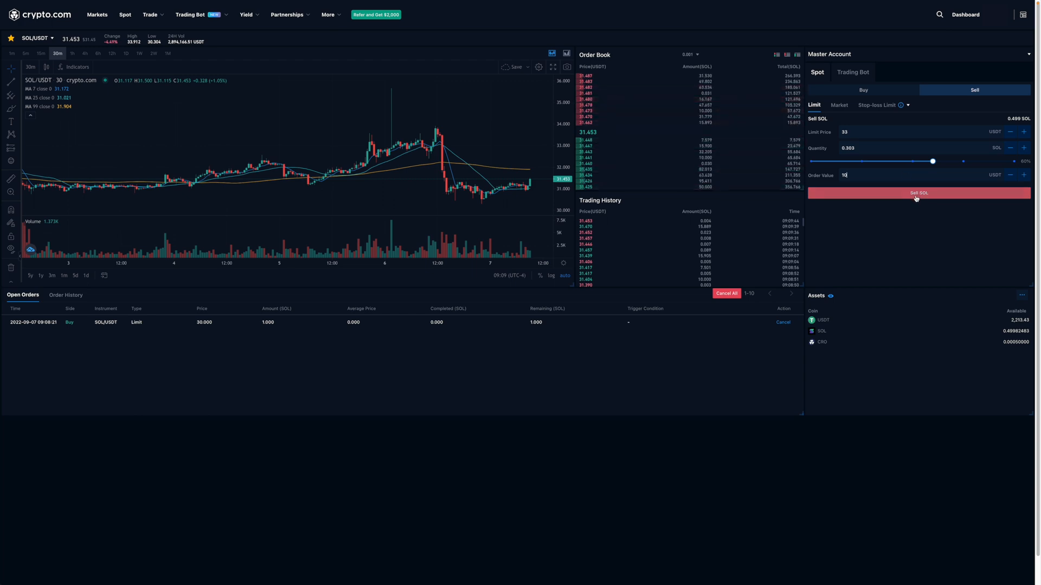
click(918, 192)
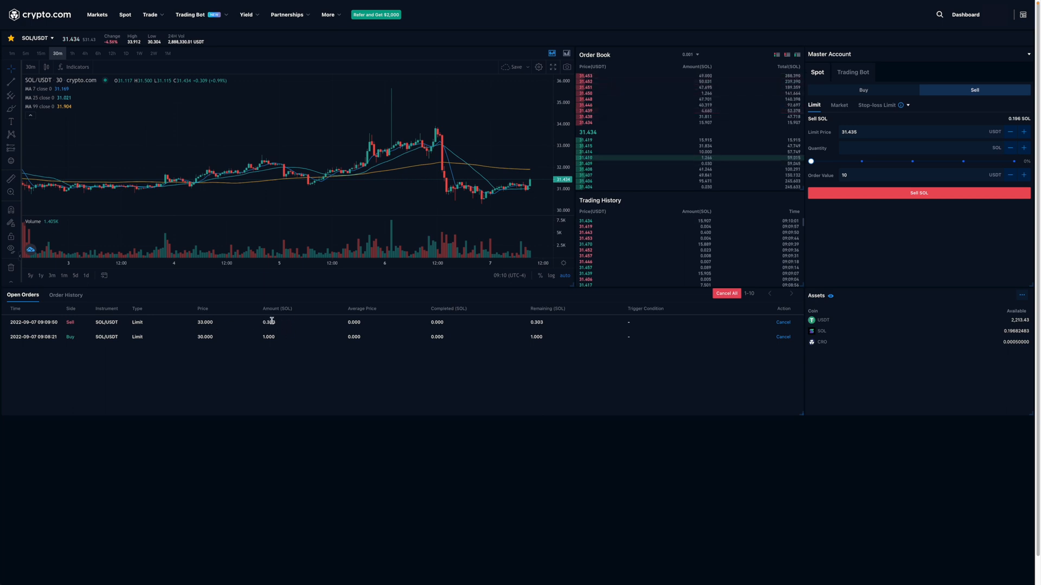
mouse_move(284, 327)
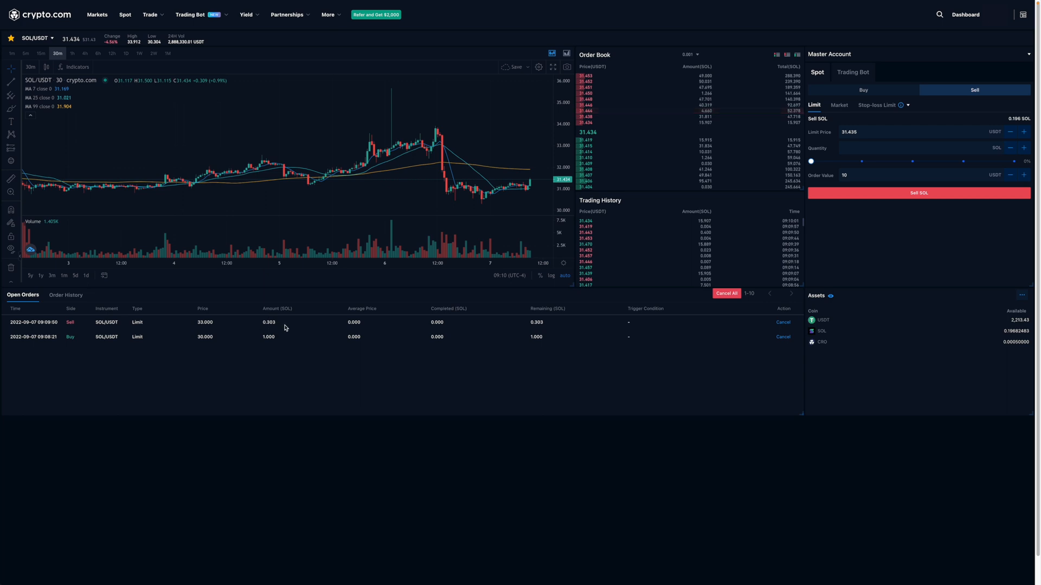